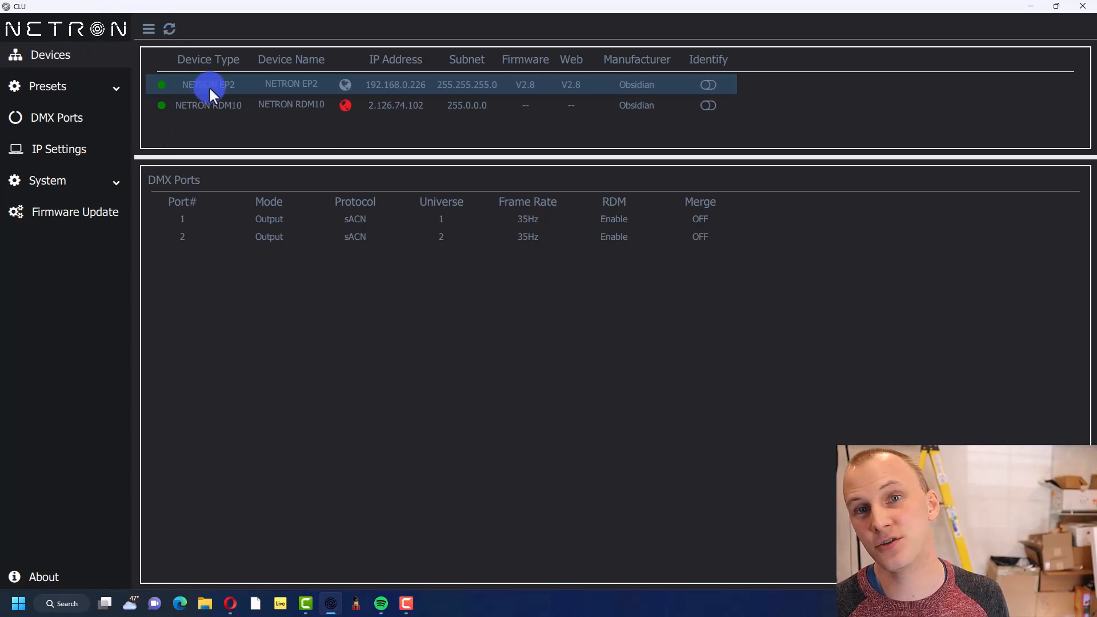
{"action": "mouse_move", "coordinate": [218, 126]}
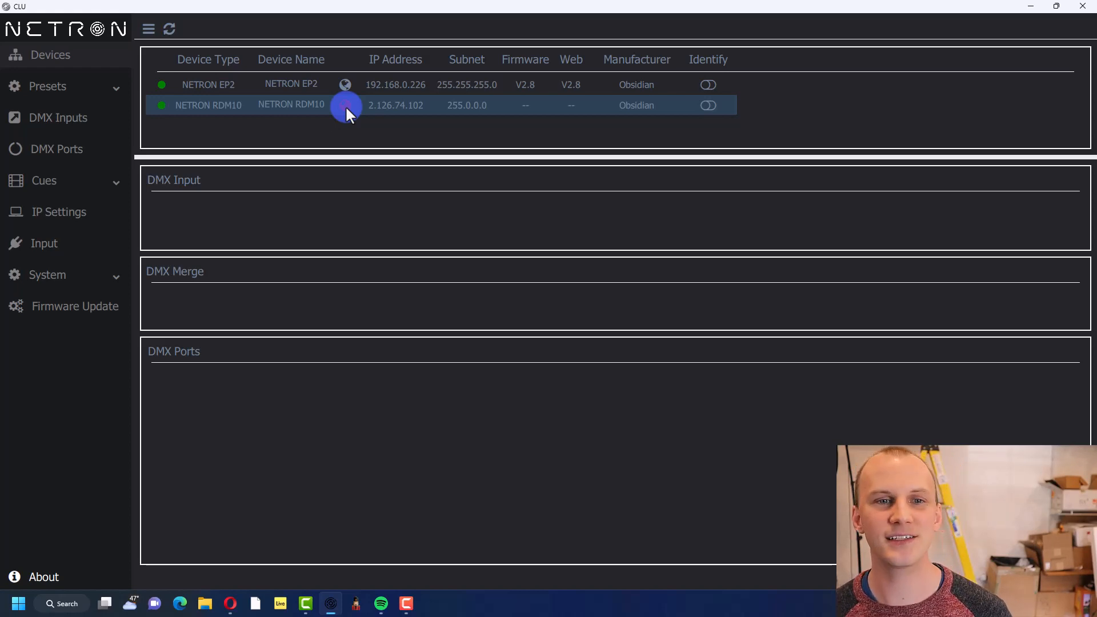
Select the RDM10 and rescan twice until it reappears at 192.168.0.214.
{"action": "left_click", "coordinate": [374, 105]}
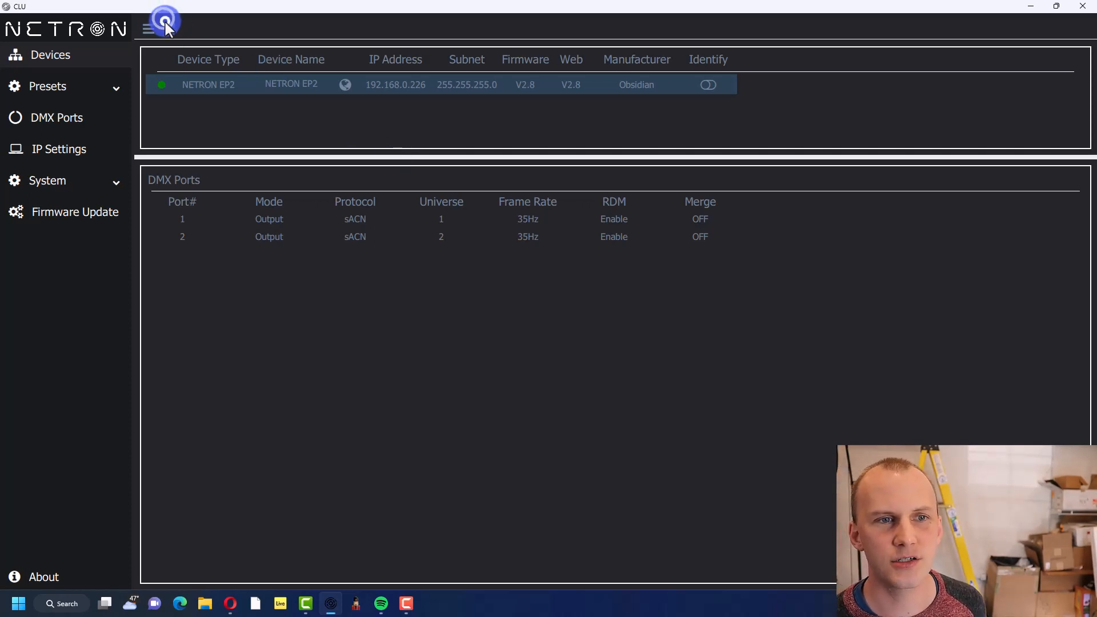
{"action": "left_click", "coordinate": [166, 25]}
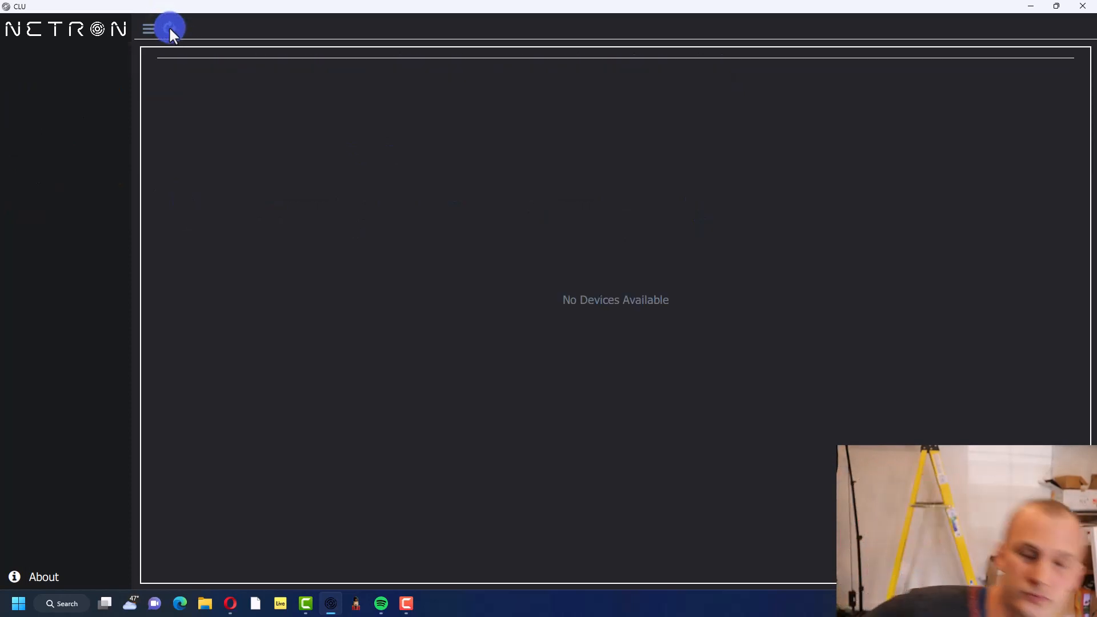
{"action": "left_click", "coordinate": [149, 29]}
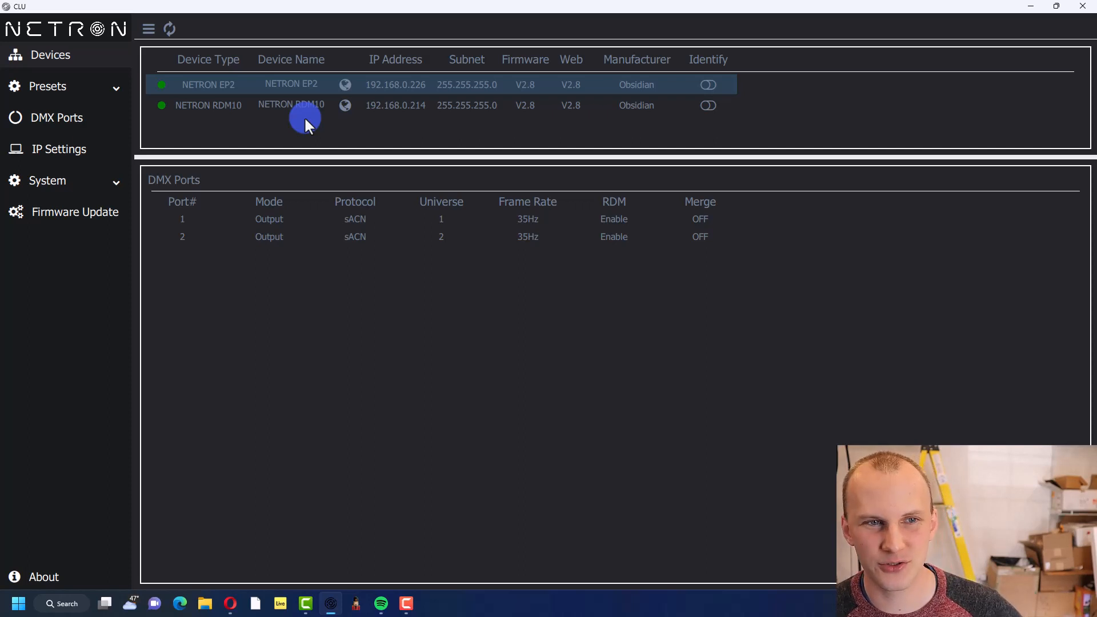
{"action": "mouse_move", "coordinate": [226, 84]}
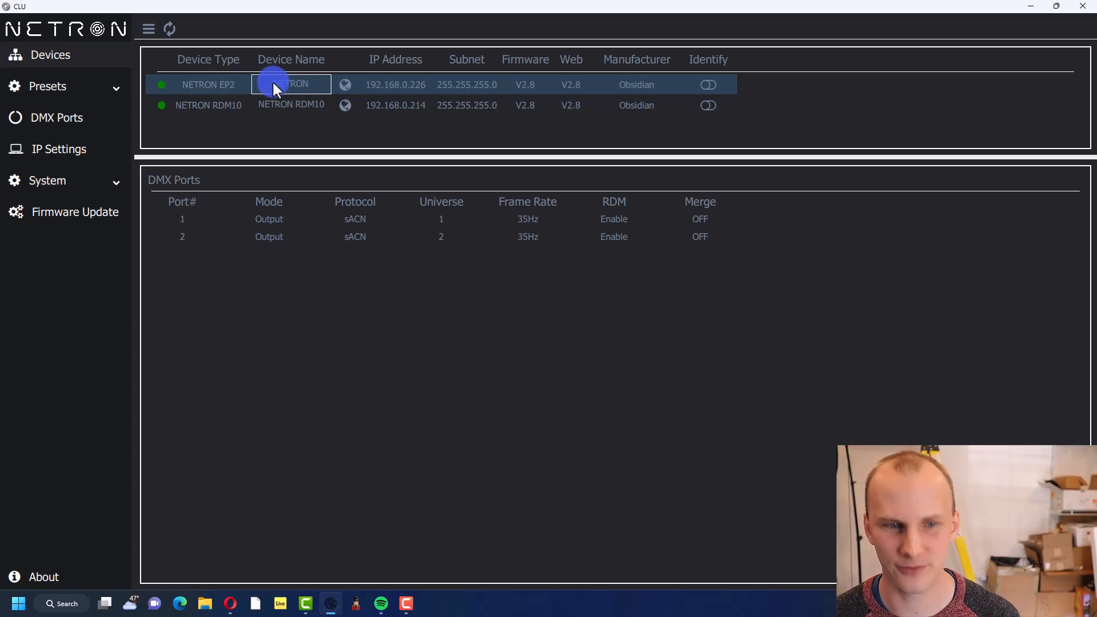
Change the EP2's device name to 'NETRON EP2A'.
{"action": "type", "text": "EP2 -"}
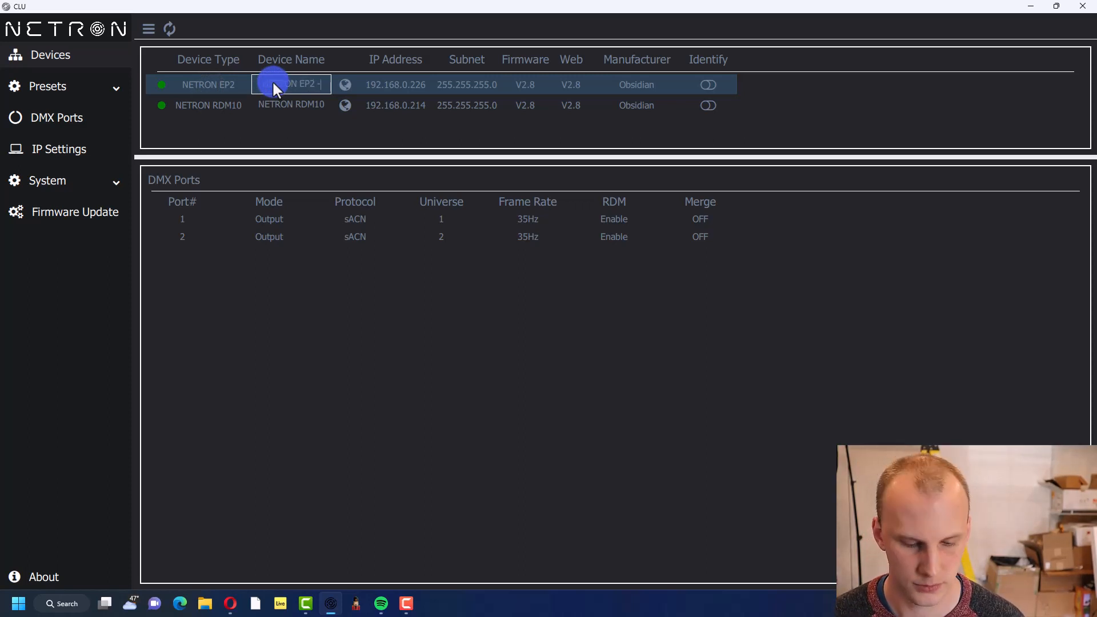
{"action": "type", "text": "A"}
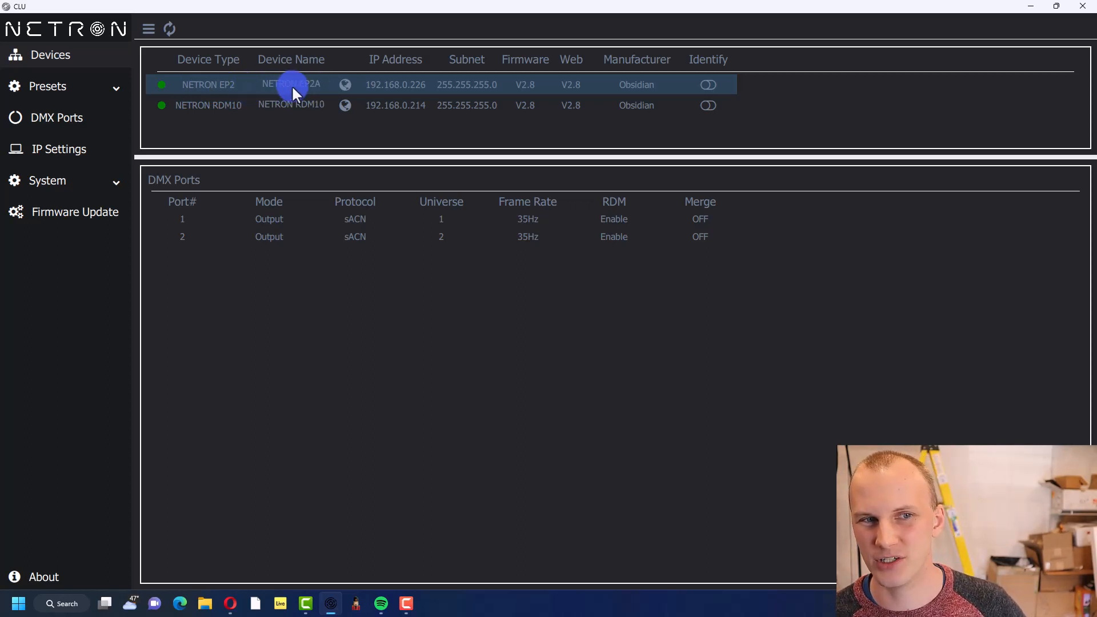
{"action": "mouse_move", "coordinate": [224, 91]}
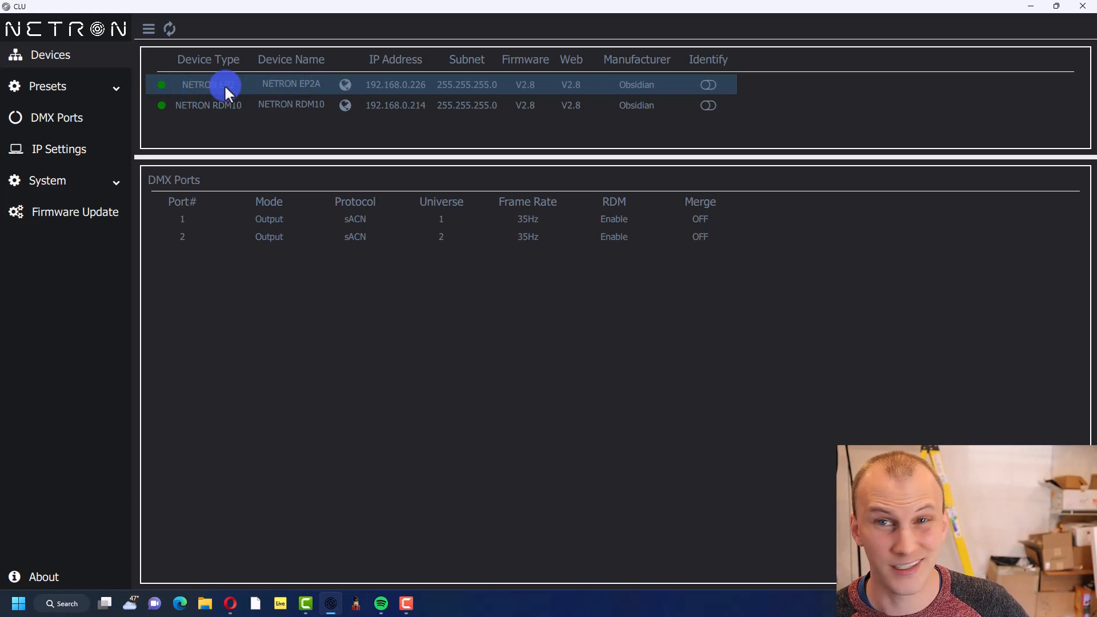
{"action": "mouse_move", "coordinate": [311, 84]}
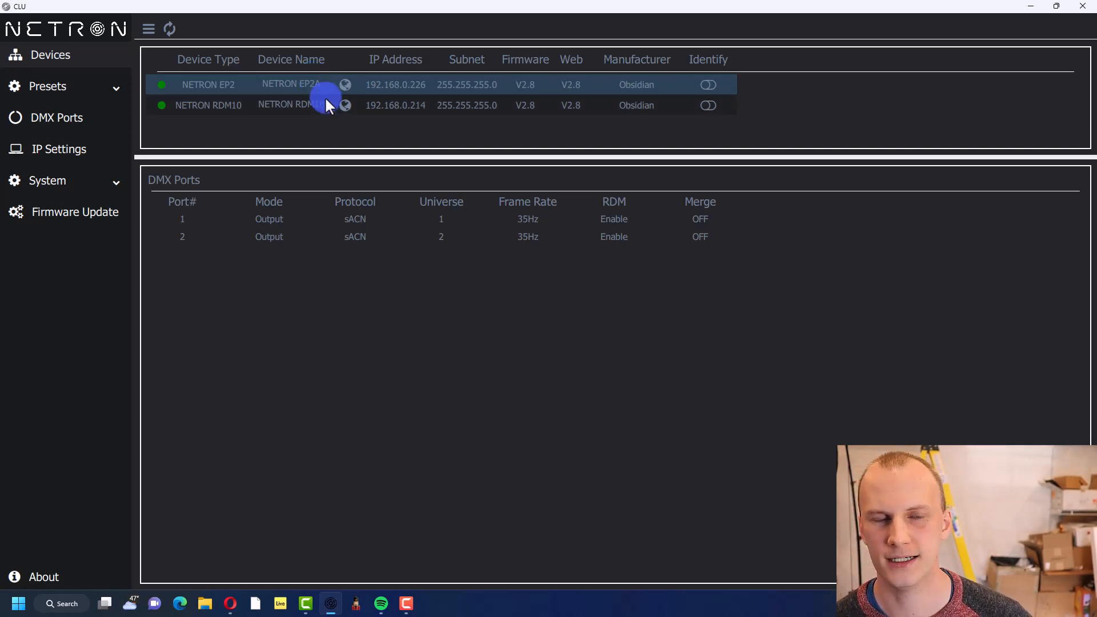
{"action": "mouse_move", "coordinate": [272, 89]}
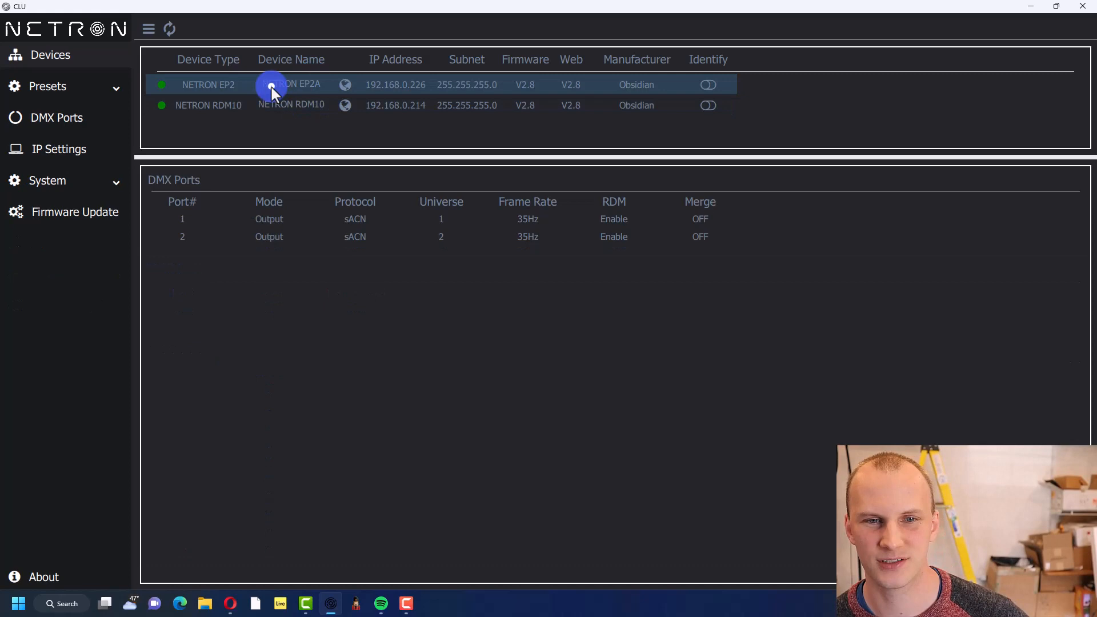
{"action": "mouse_move", "coordinate": [318, 83]}
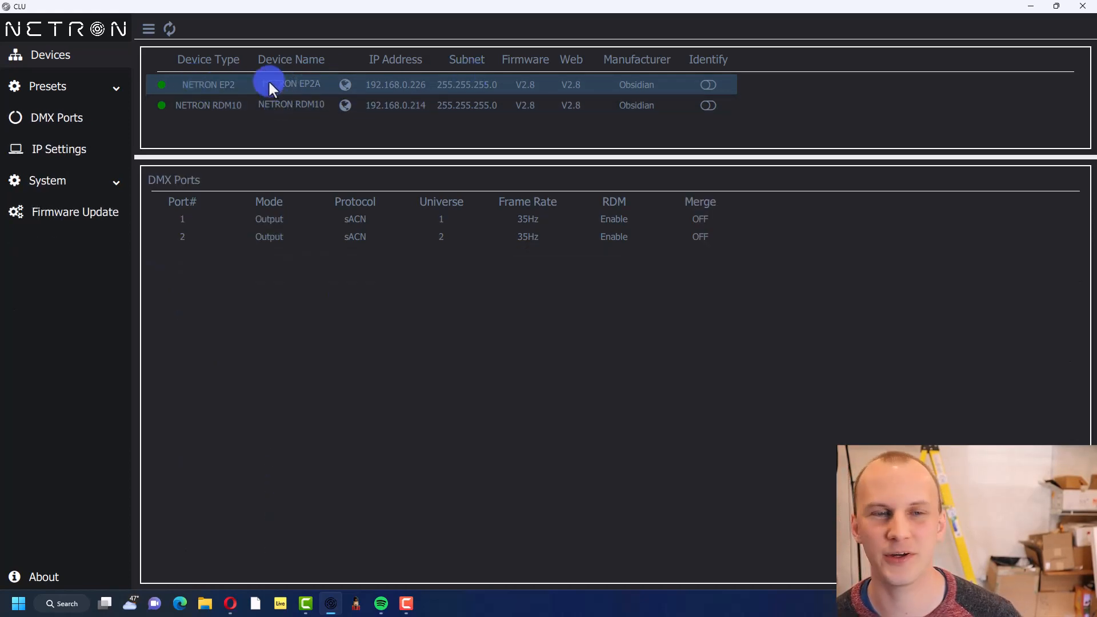
{"action": "mouse_move", "coordinate": [313, 78]}
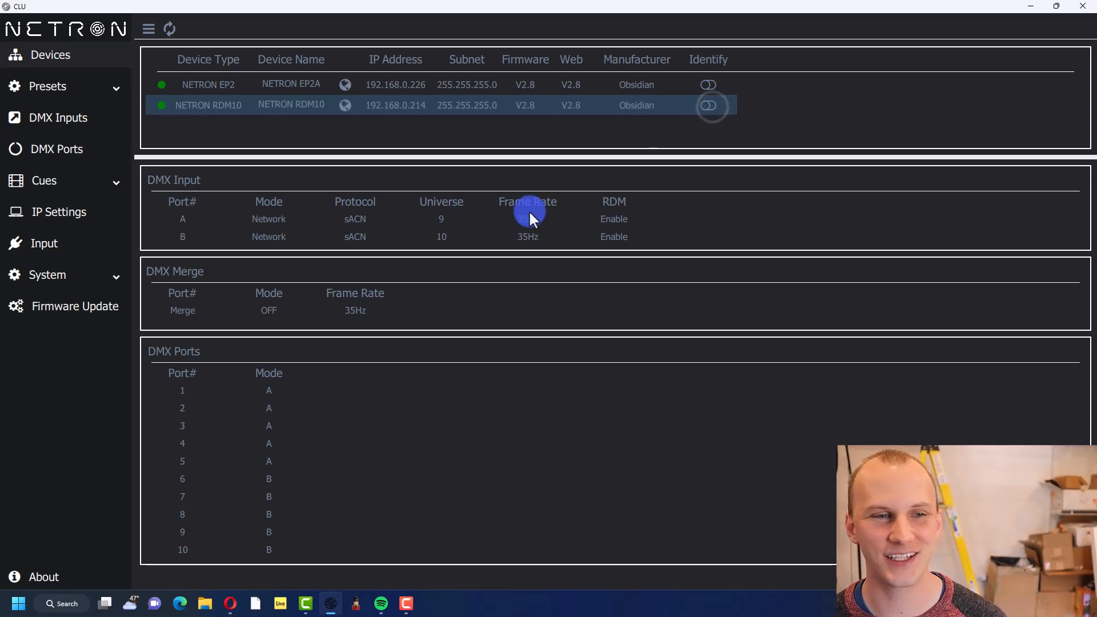
Launch the NETRON RDM10's web page at 192.168.0.214 from its row.
{"action": "left_click", "coordinate": [47, 86]}
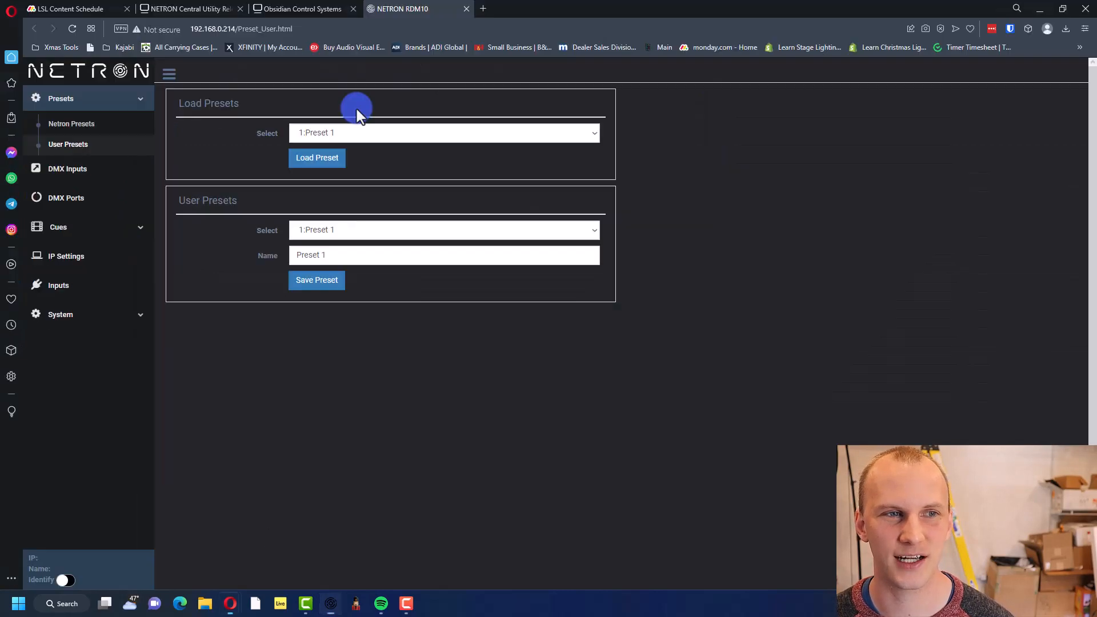
{"action": "mouse_move", "coordinate": [331, 91]}
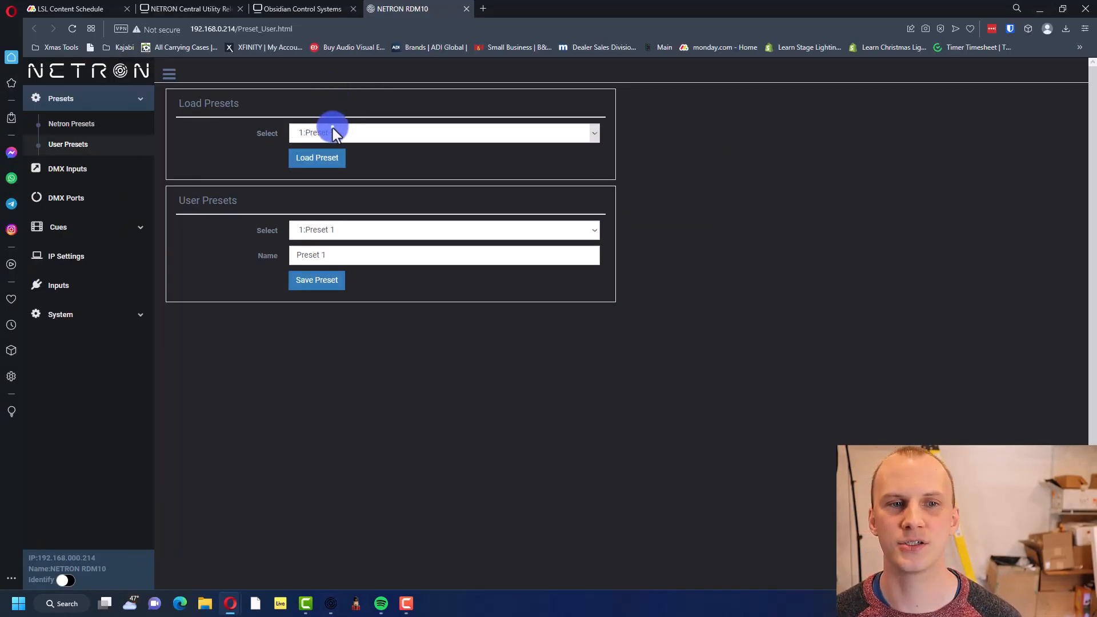
Choose '1:Preset 1' from the Load Presets list and load it.
{"action": "left_click", "coordinate": [316, 158]}
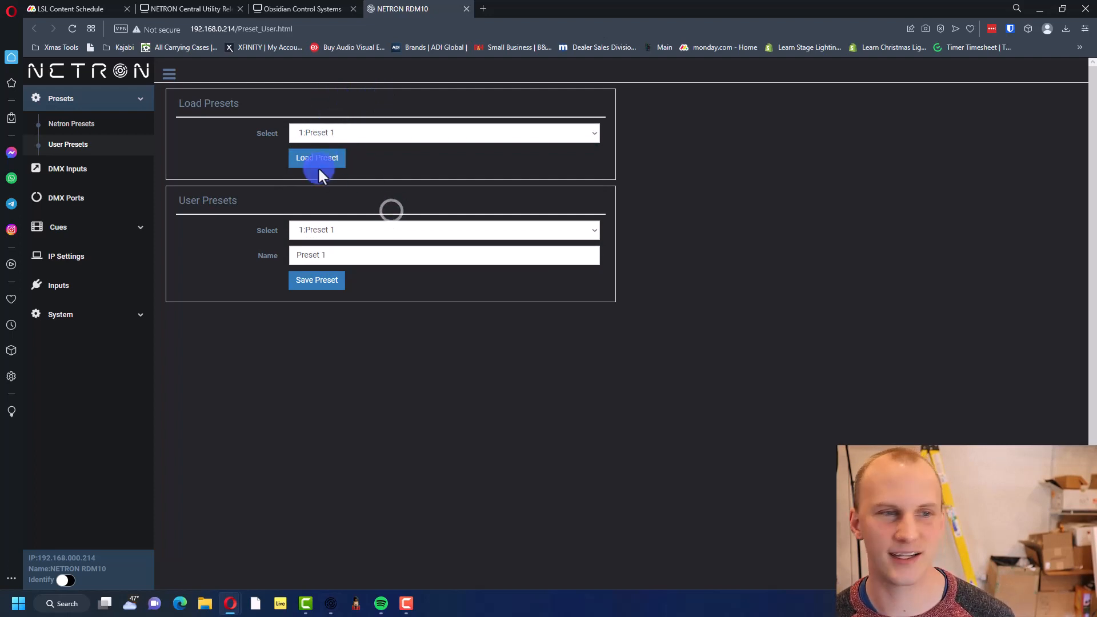
{"action": "left_click", "coordinate": [65, 197]}
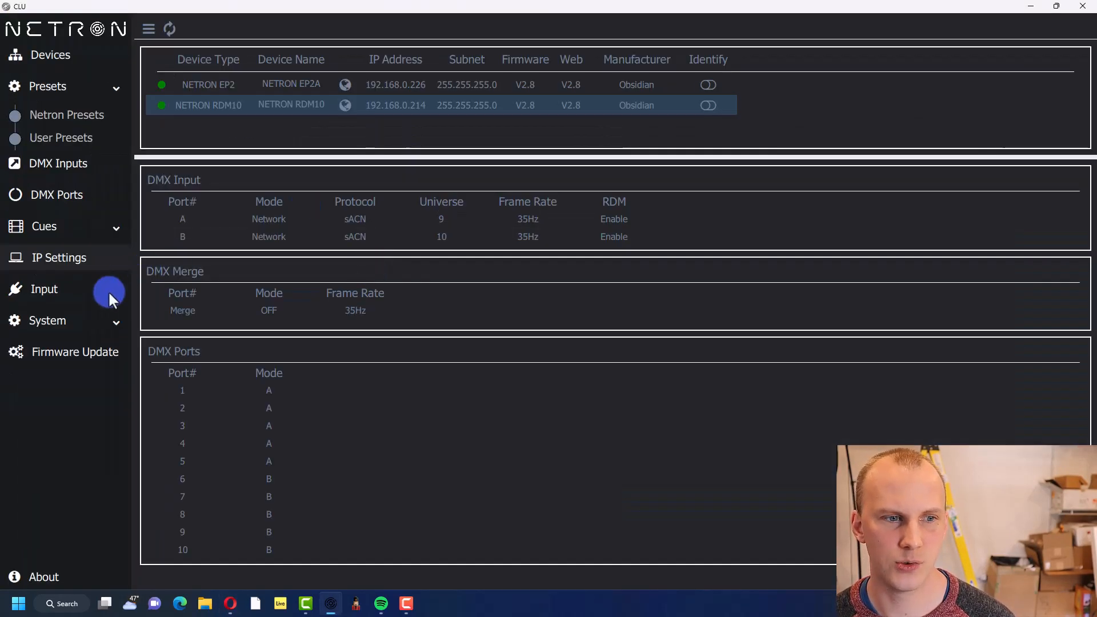
Go to System > Firmware Update and start the update on the NETRON EP2 row.
{"action": "left_click", "coordinate": [345, 105]}
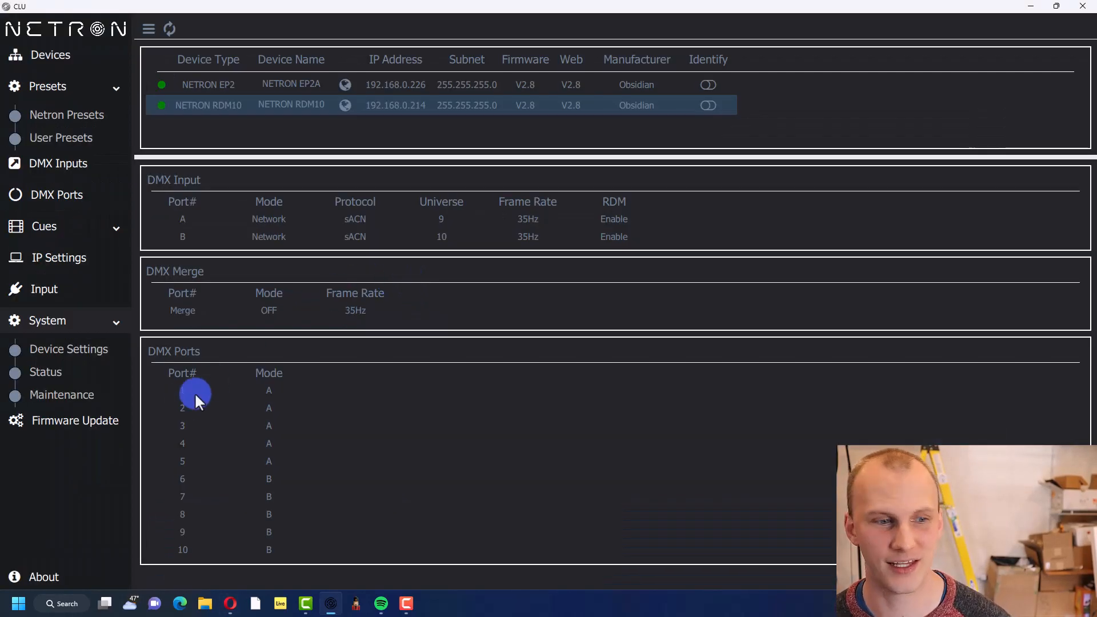
{"action": "left_click", "coordinate": [74, 421]}
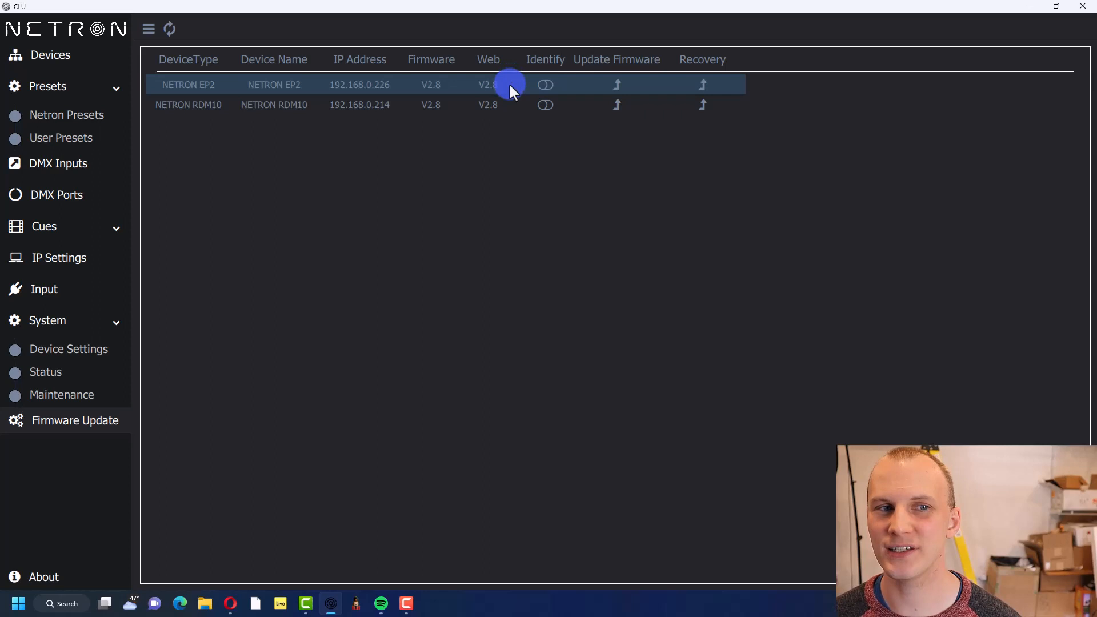
{"action": "mouse_move", "coordinate": [433, 78]}
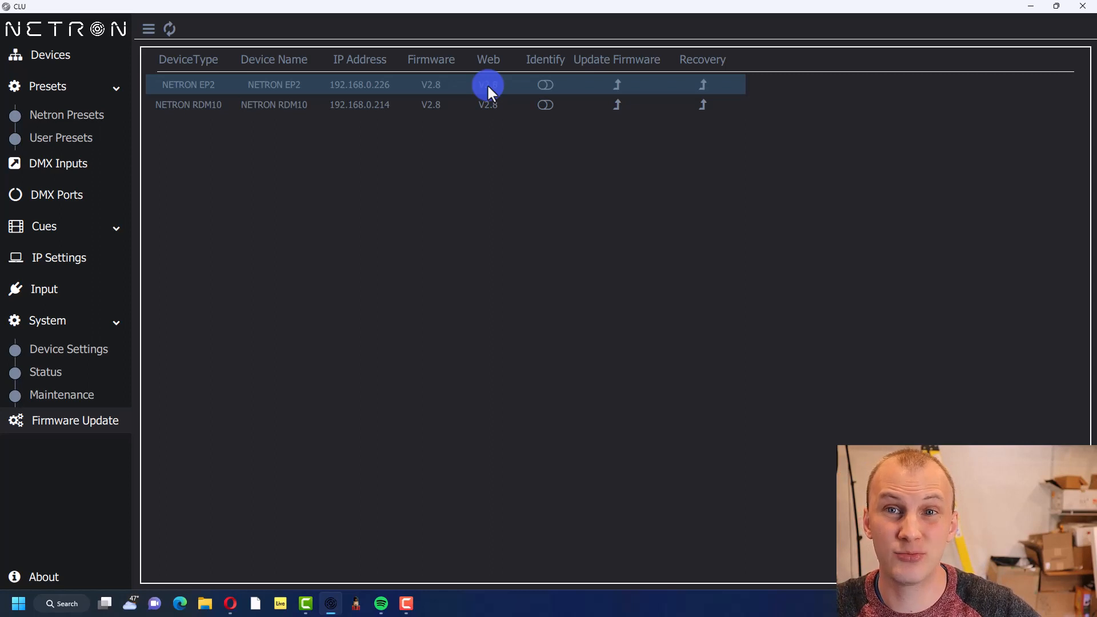
{"action": "mouse_move", "coordinate": [612, 87]}
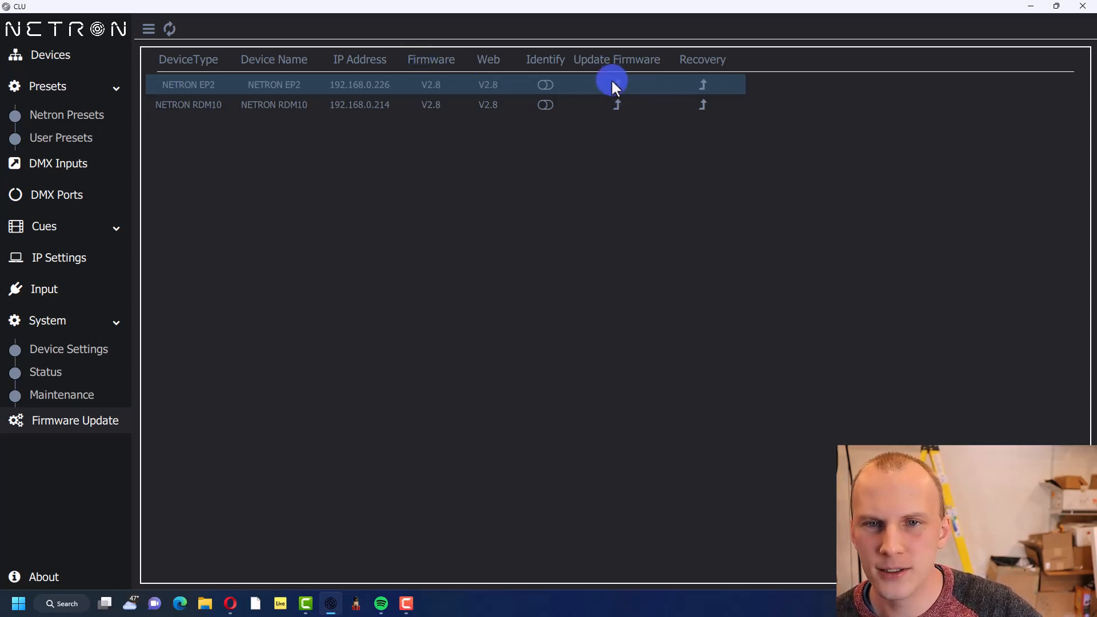
{"action": "left_click", "coordinate": [616, 84]}
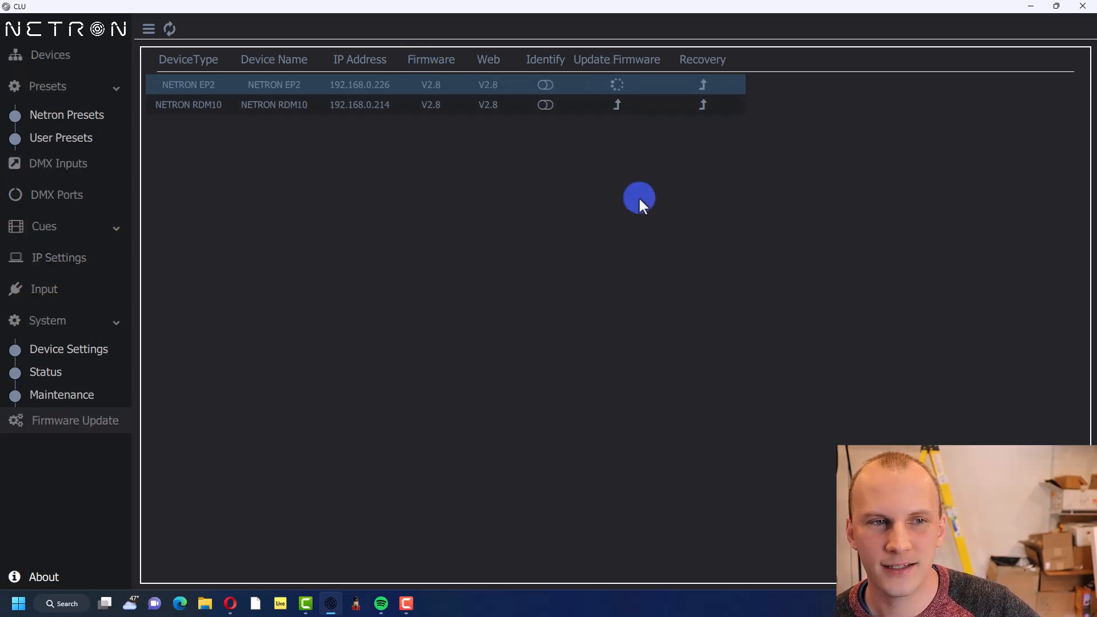
{"action": "mouse_move", "coordinate": [485, 91]}
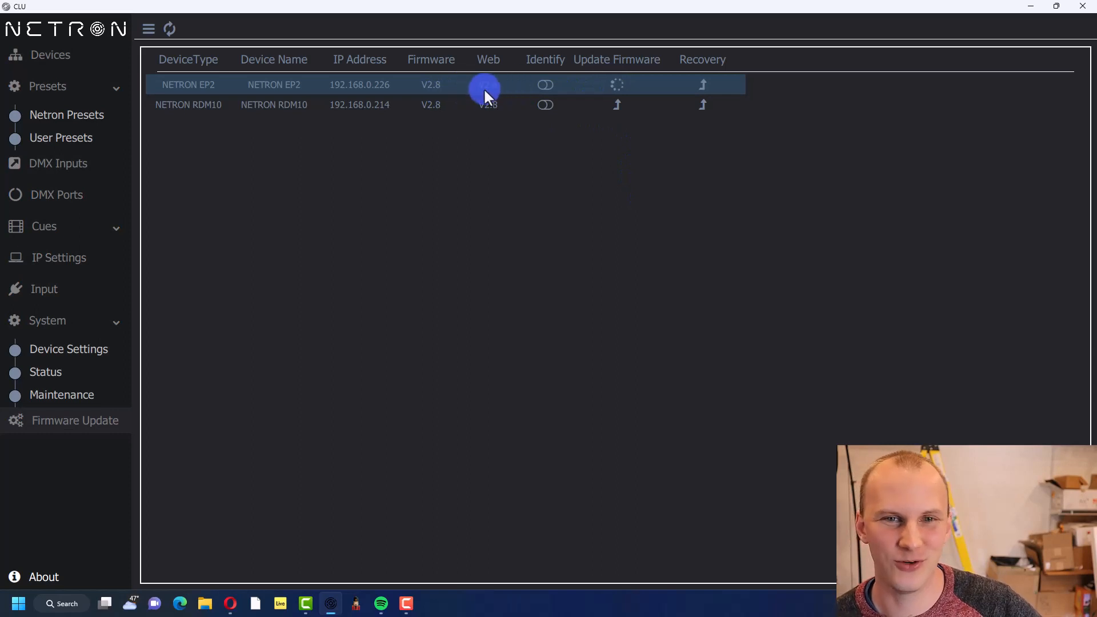